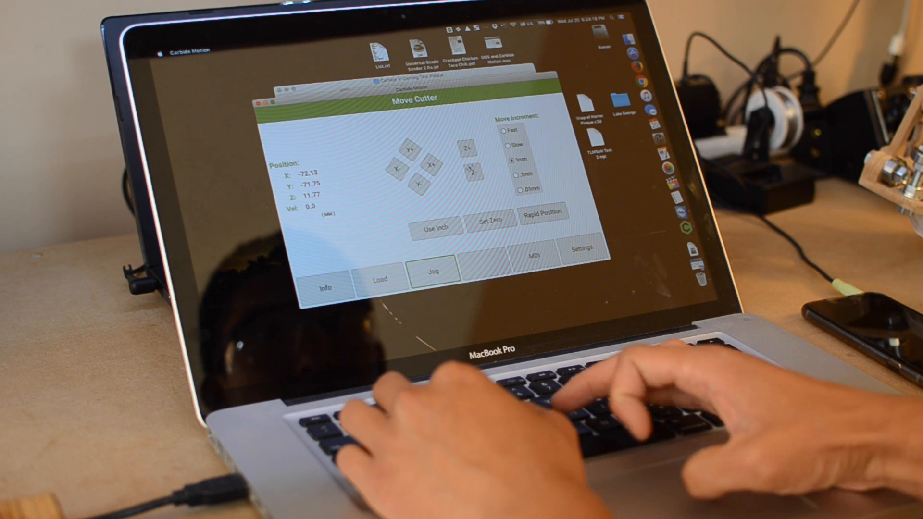
# - Switch the Move Cutter position readout from millimetres to inches via Use Inch
pyautogui.click(436, 227)
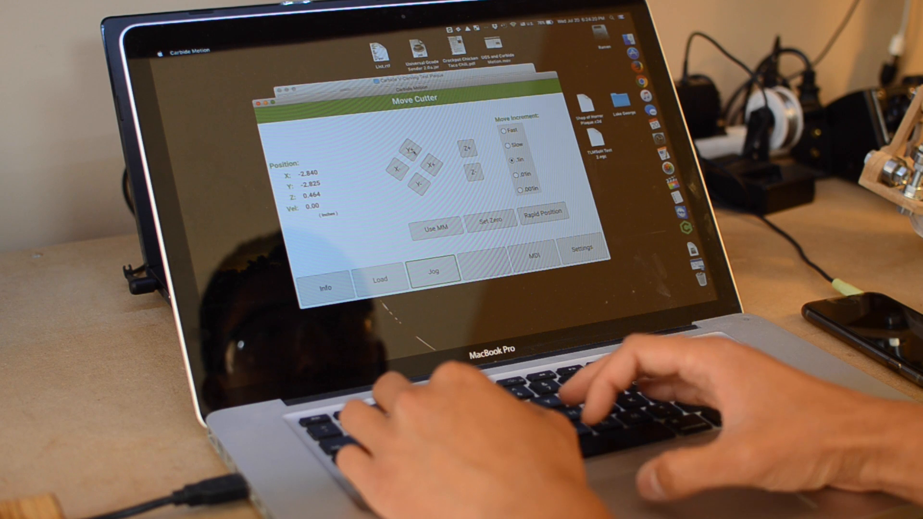